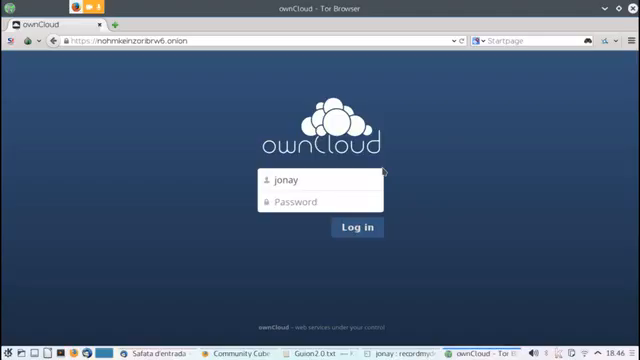
Sign in to ownCloud with the entered username and password
{"action": "left_click", "coordinate": [356, 228]}
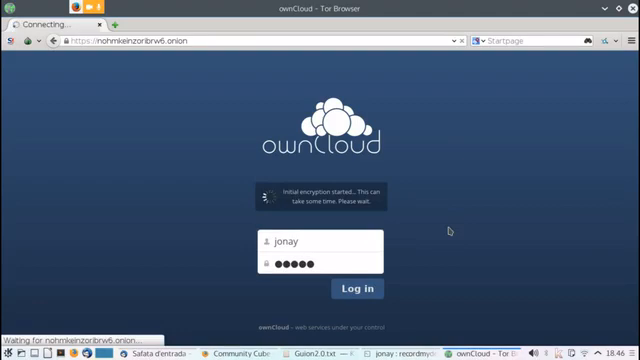